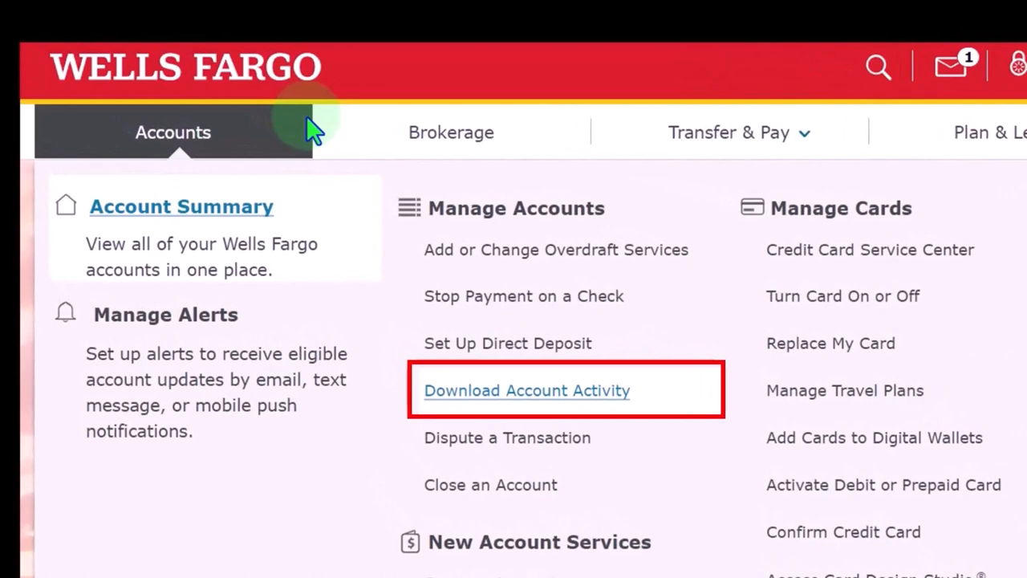
pyautogui.moveTo(176, 136)
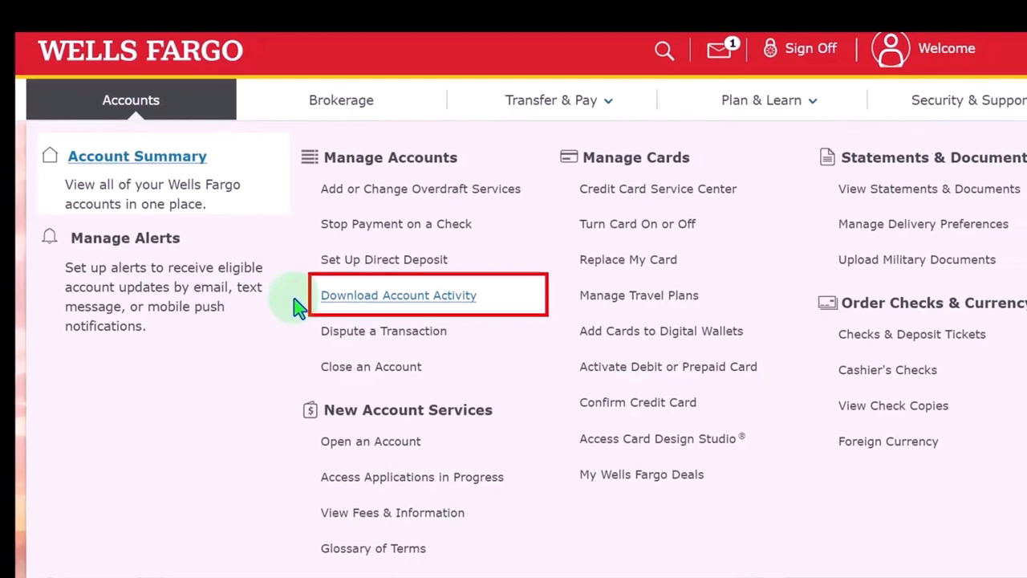
# - Open Wells Fargo's Download Account Activity page from the Accounts menu
pyautogui.click(398, 295)
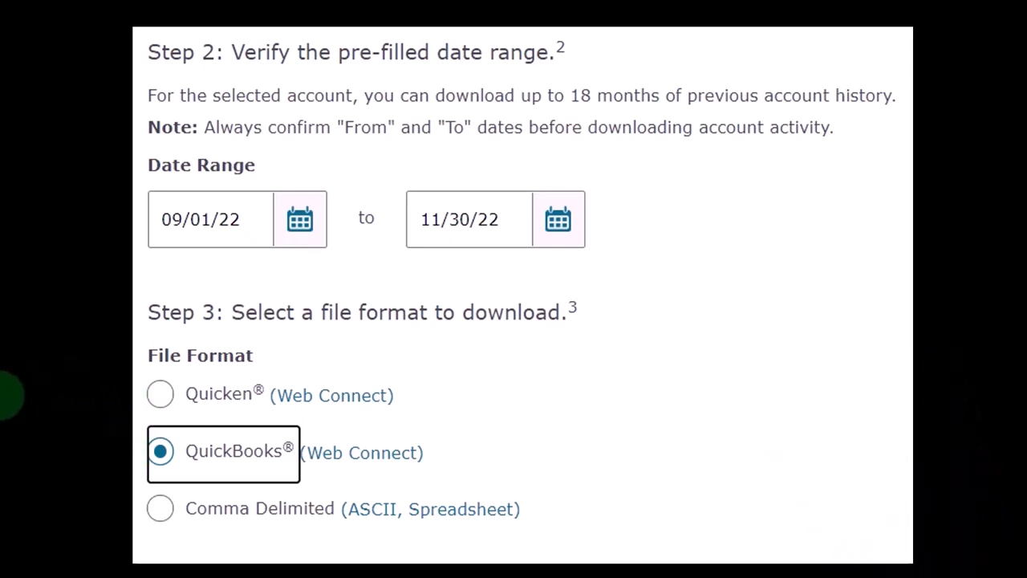
pyautogui.moveTo(95, 448)
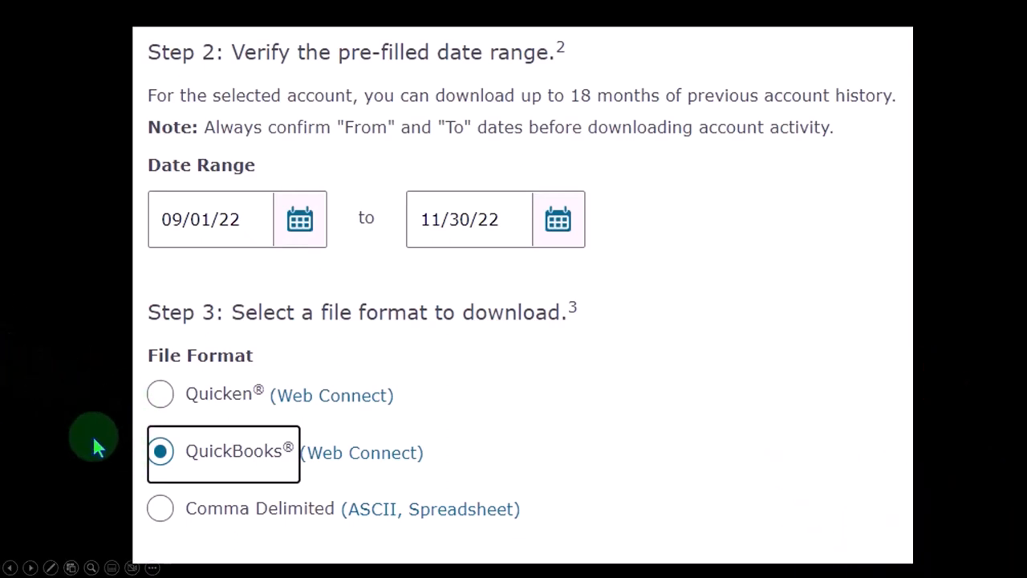
pyautogui.moveTo(116, 526)
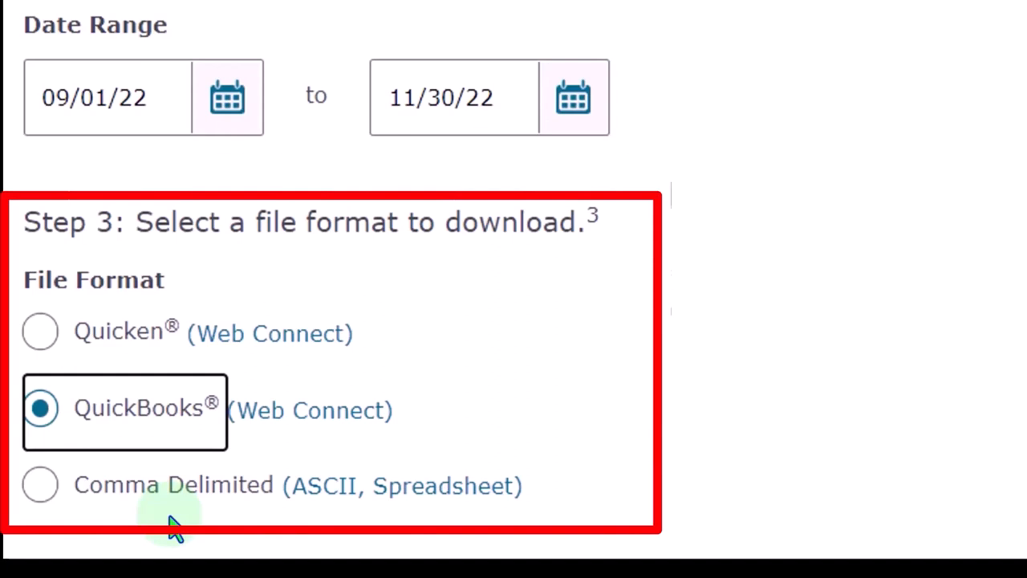
pyautogui.moveTo(397, 498)
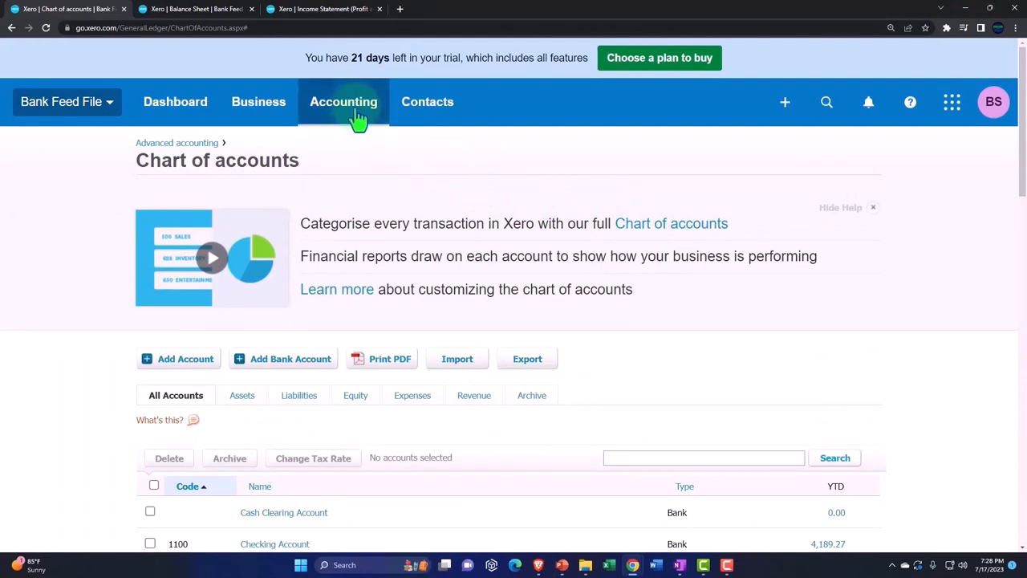
# - Open Xero's Accounting menu to reach the Bank accounts option
pyautogui.click(343, 101)
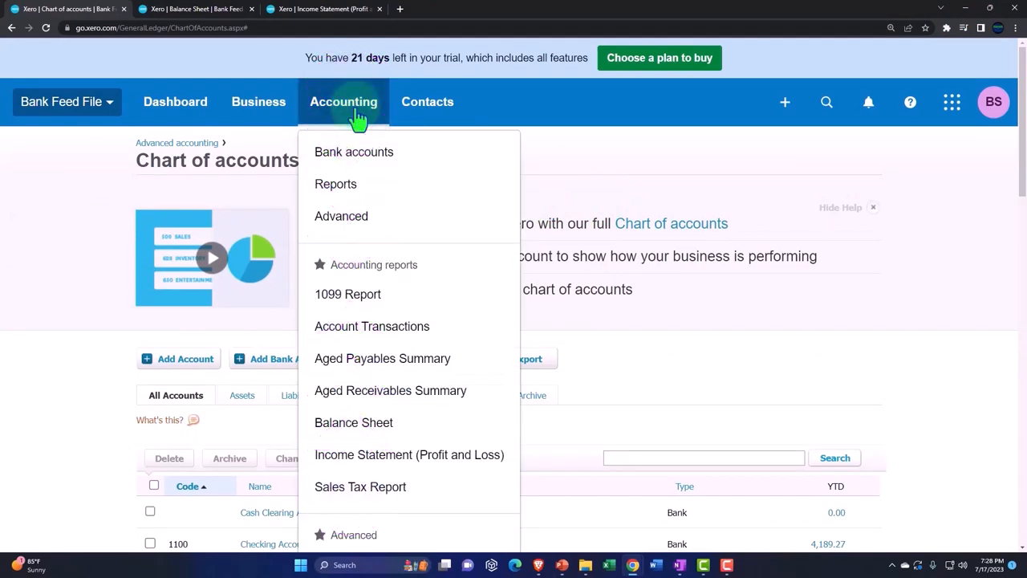
pyautogui.moveTo(354, 152)
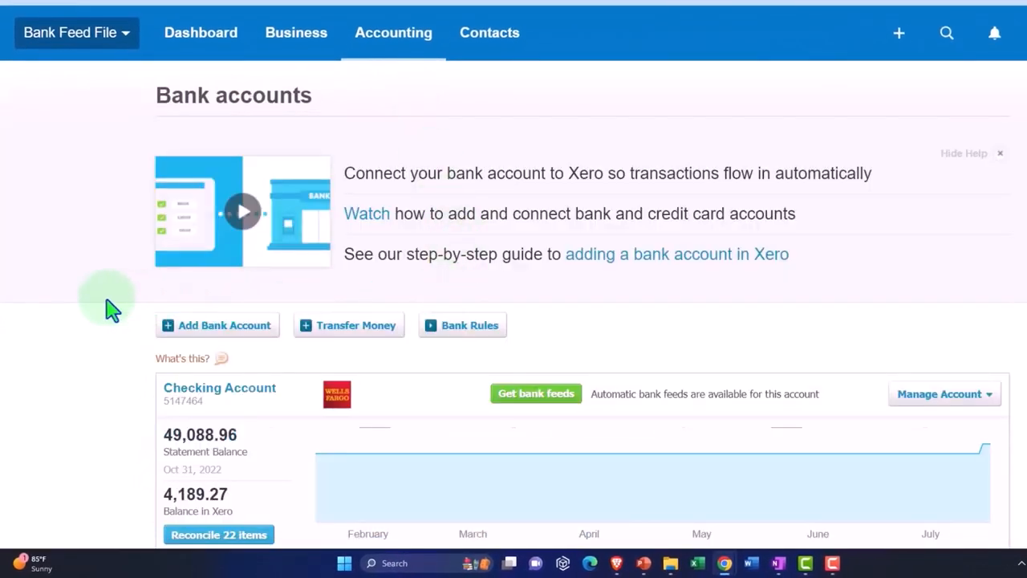
# - Scroll to the Credit Card account and choose Import a Statement from Manage Account
pyautogui.scroll(-3)
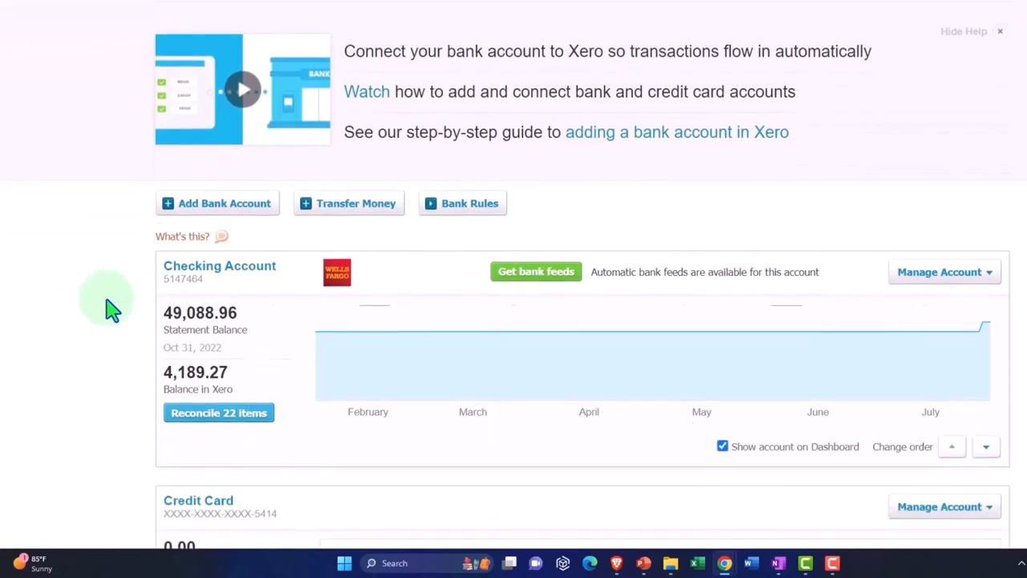
pyautogui.scroll(-3)
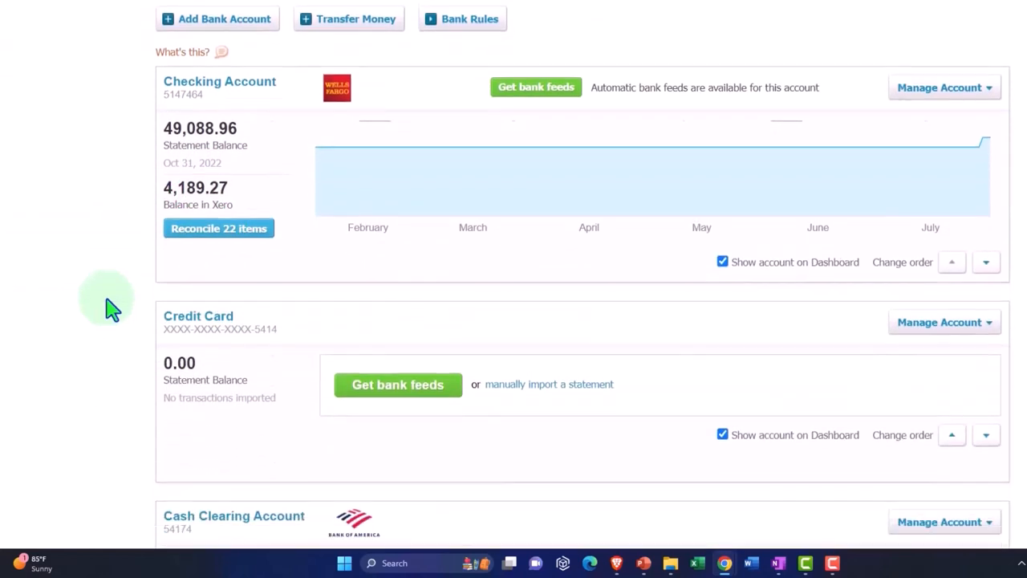
pyautogui.scroll(-3)
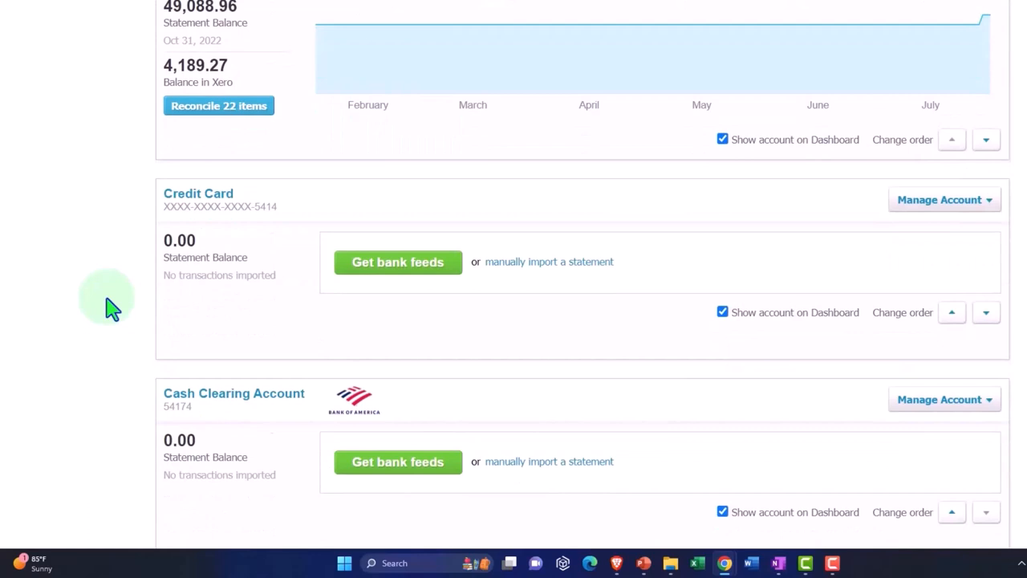
pyautogui.moveTo(120, 305)
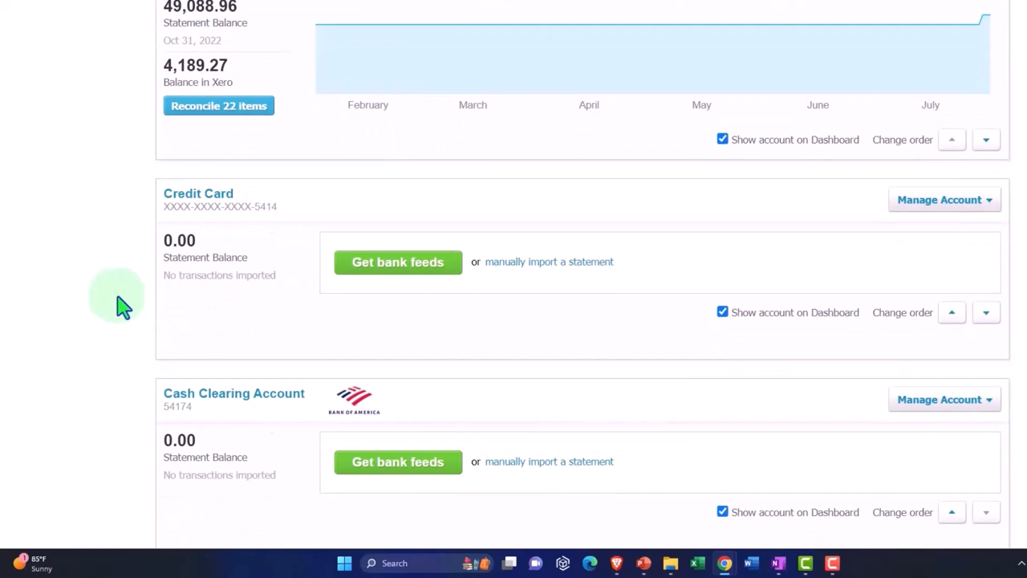
pyautogui.moveTo(923, 224)
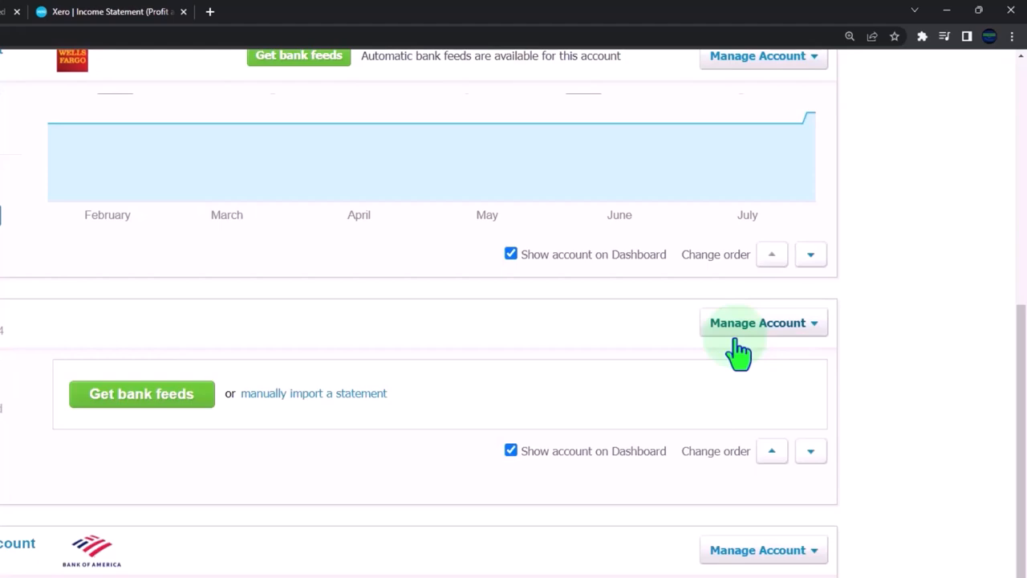
pyautogui.click(790, 288)
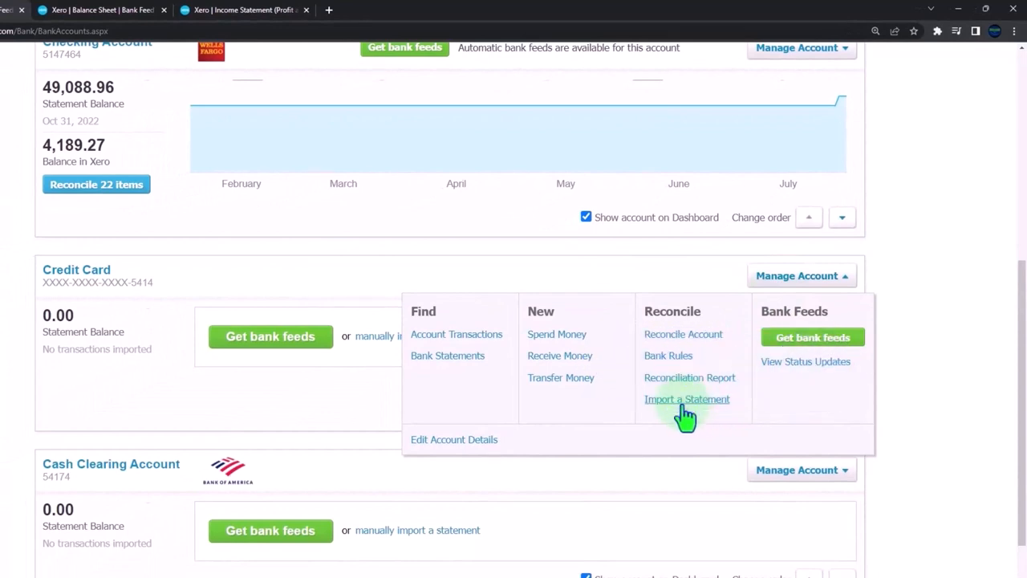
pyautogui.click(687, 399)
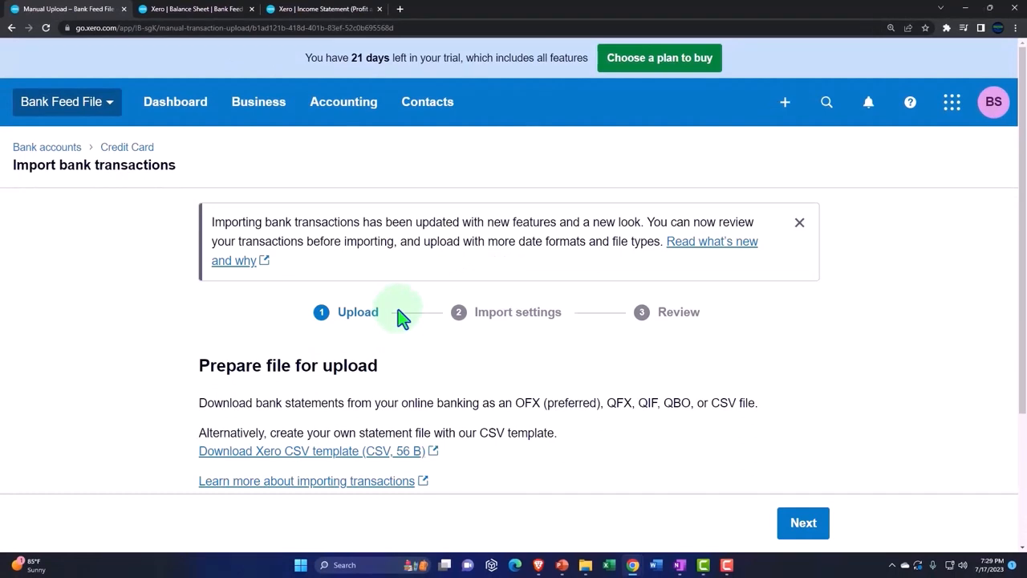
pyautogui.moveTo(180, 252)
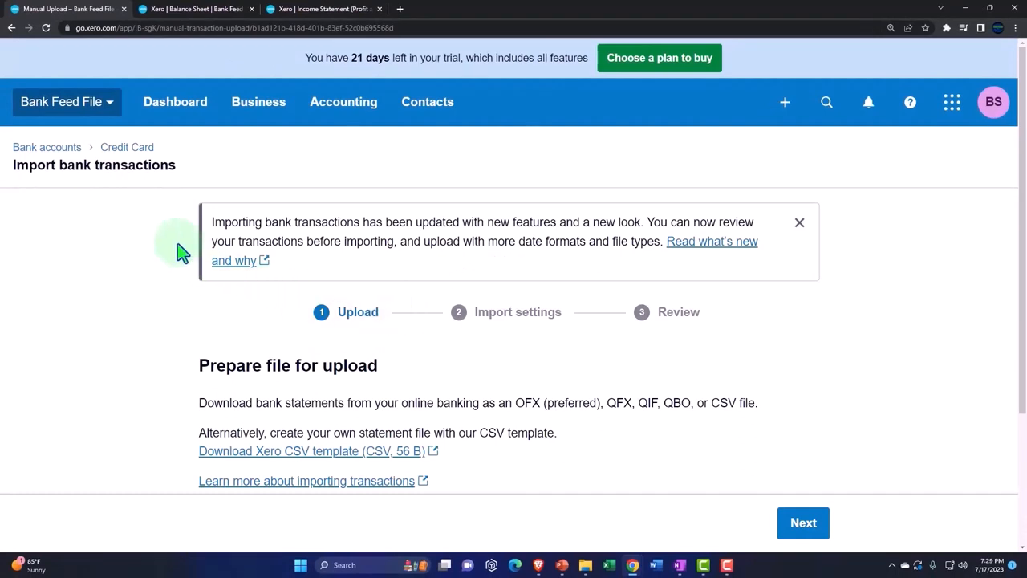
pyautogui.scroll(-3)
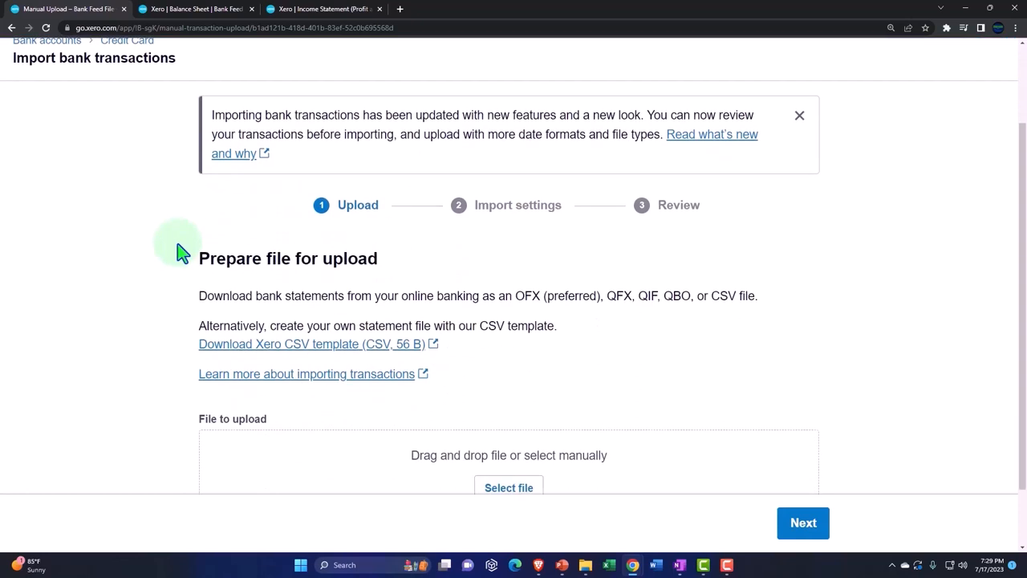
pyautogui.moveTo(190, 311)
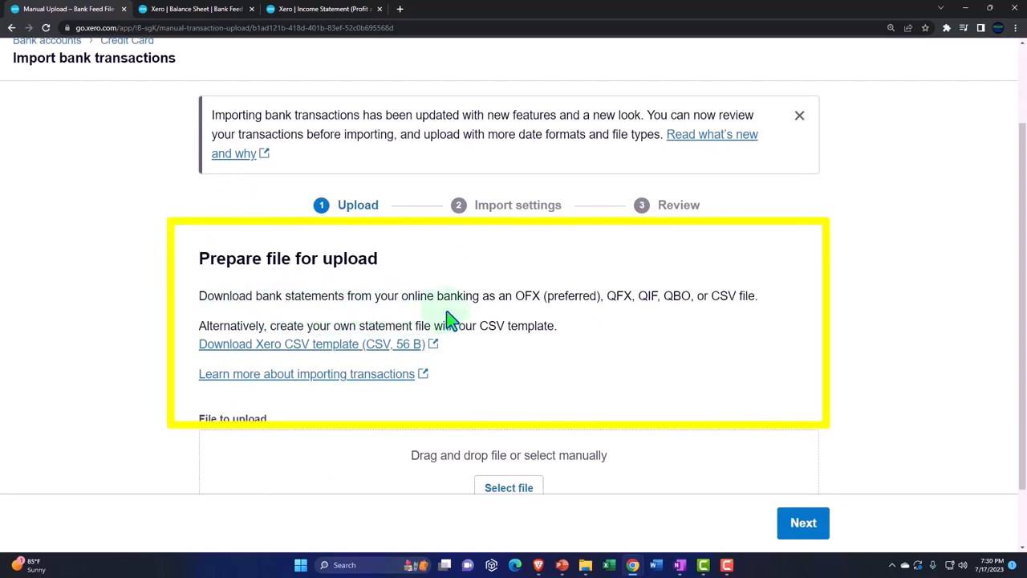
pyautogui.moveTo(485, 312)
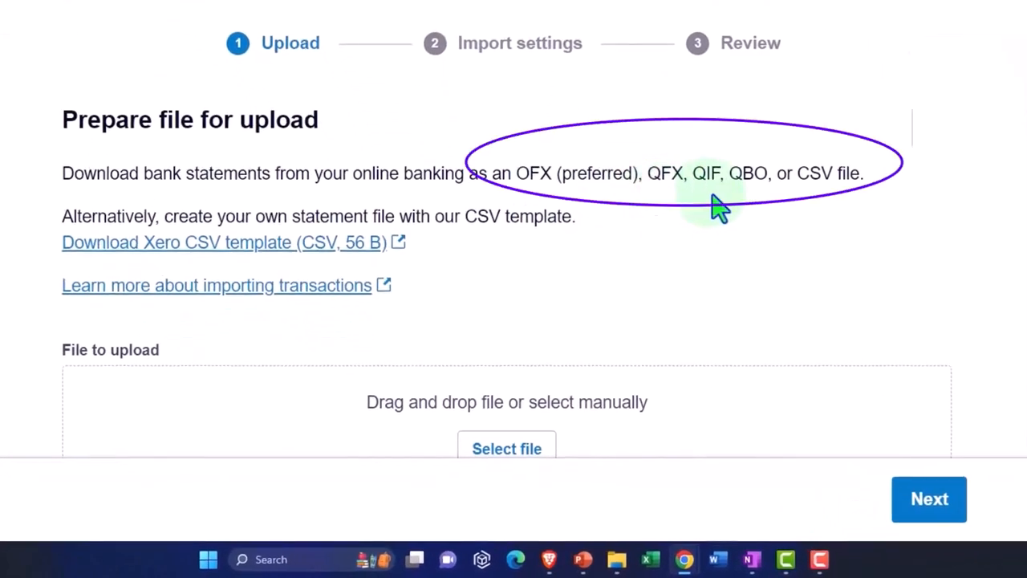
pyautogui.moveTo(754, 205)
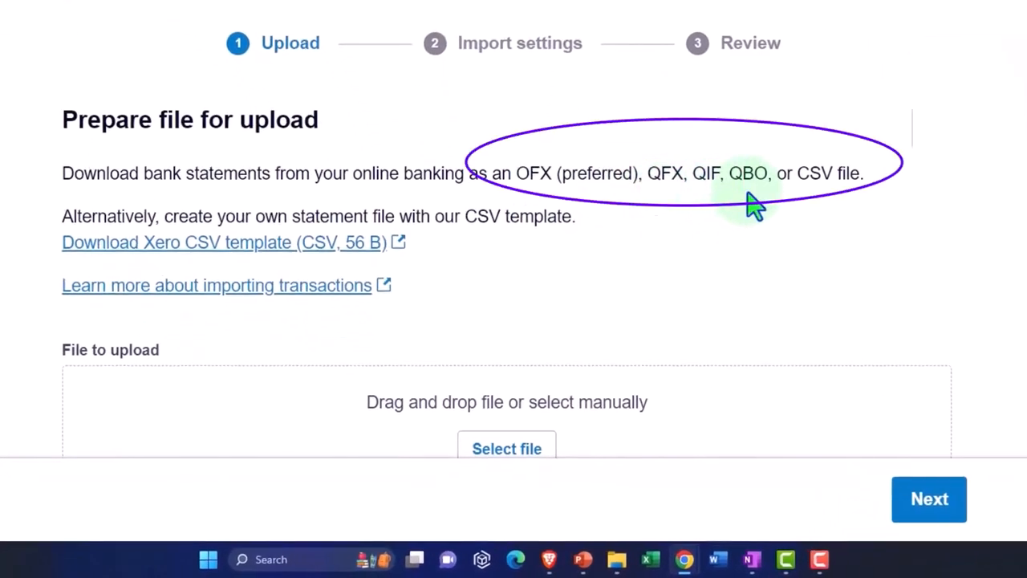
pyautogui.moveTo(814, 204)
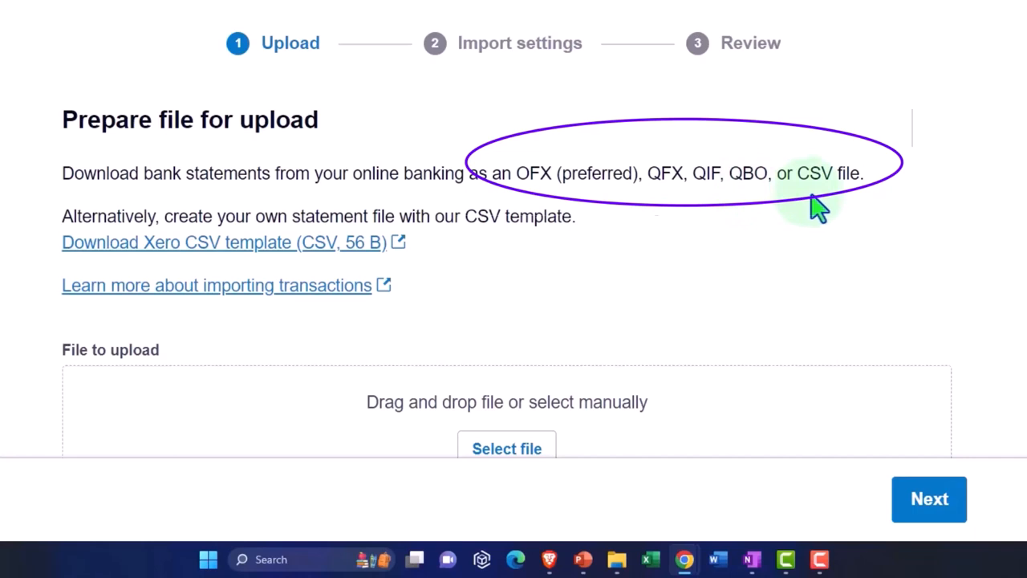
pyautogui.moveTo(823, 201)
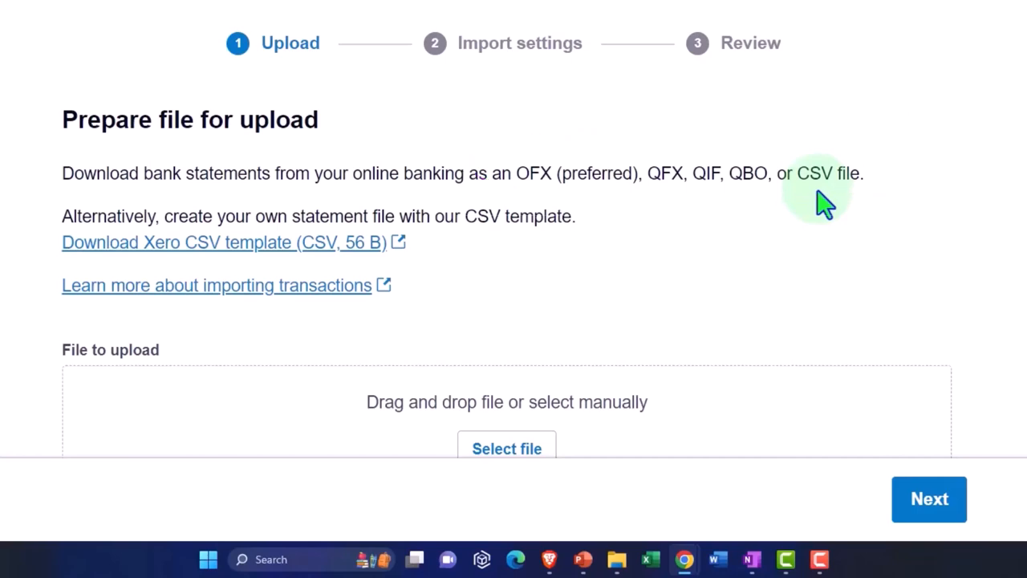
# - Download the Xero CSV template, review its column headers in Excel, and close it
pyautogui.click(225, 241)
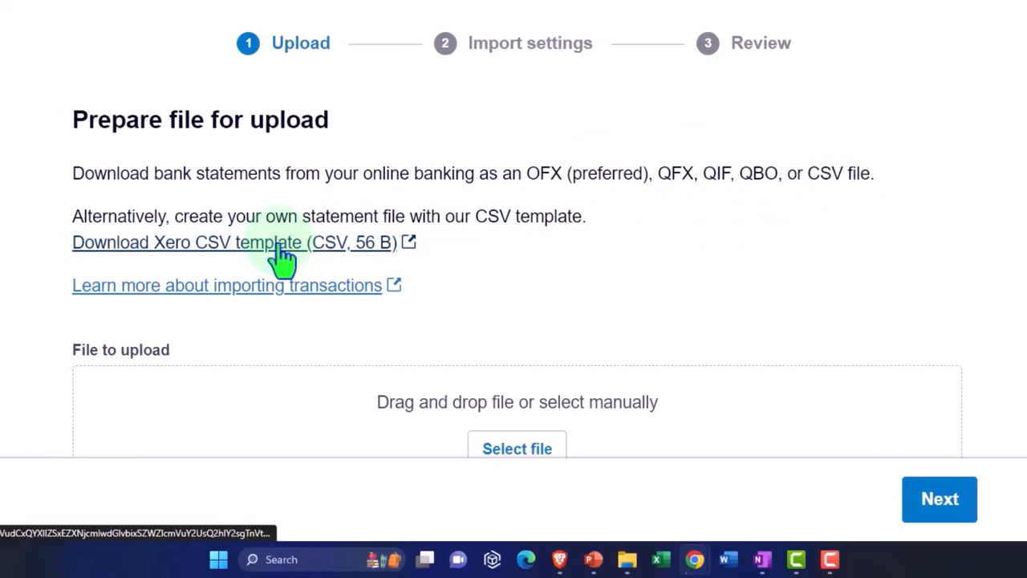
pyautogui.click(233, 242)
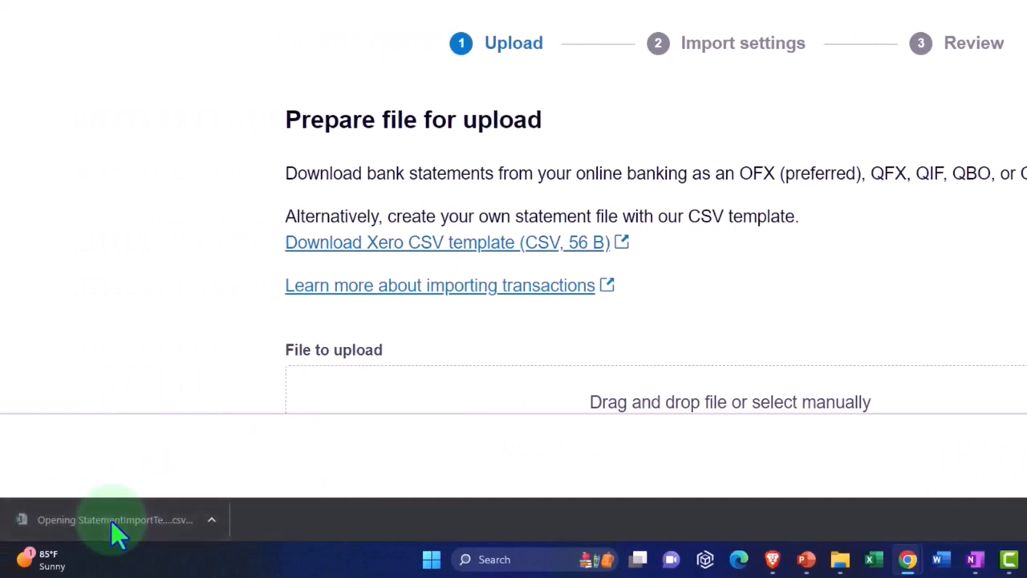
pyautogui.click(116, 519)
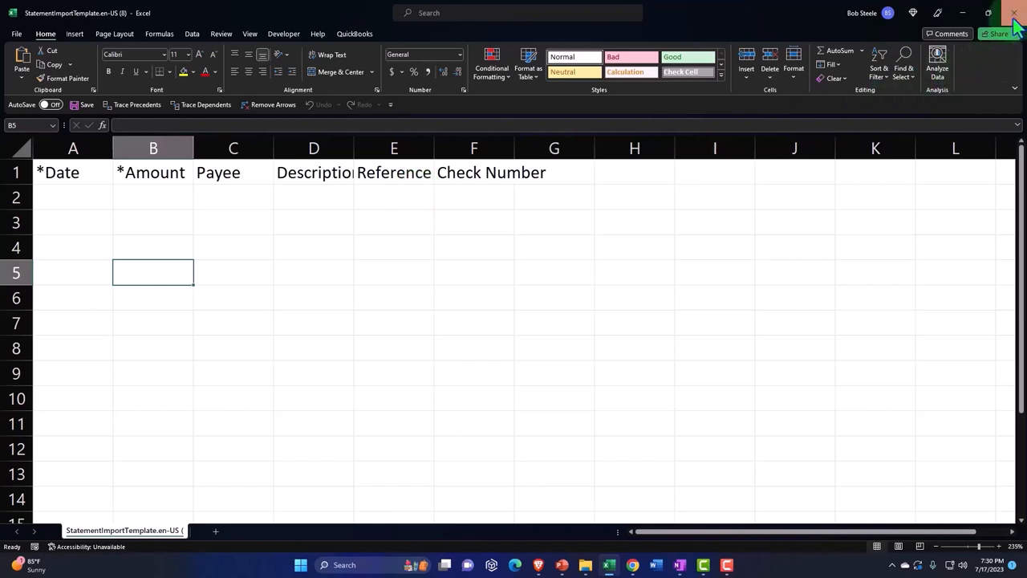
pyautogui.click(989, 13)
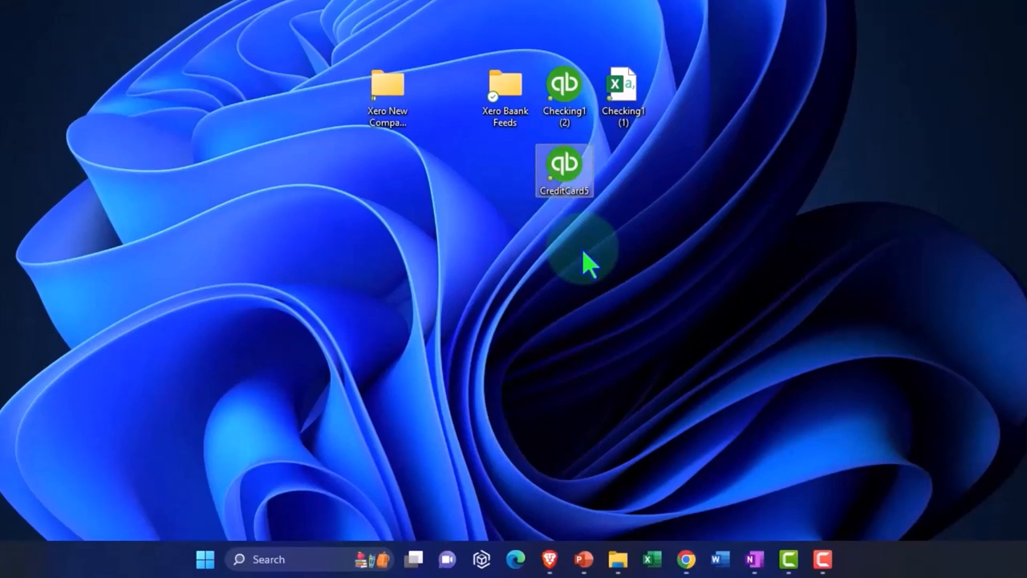
# - Inspect the CreditCard5 desktop file, then return to Xero's Credit Card import page
pyautogui.click(564, 168)
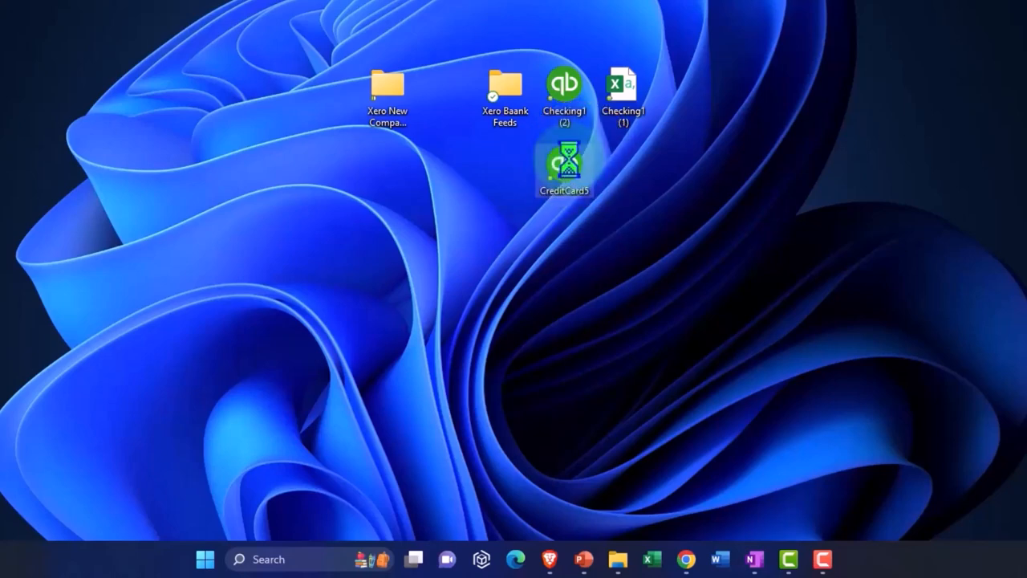
pyautogui.rightClick(565, 165)
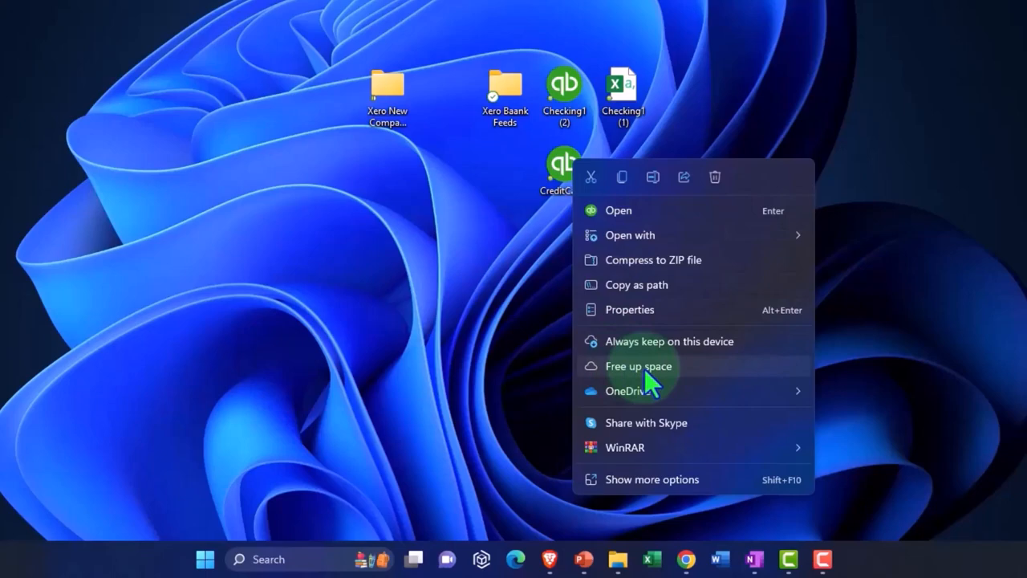
pyautogui.moveTo(642, 317)
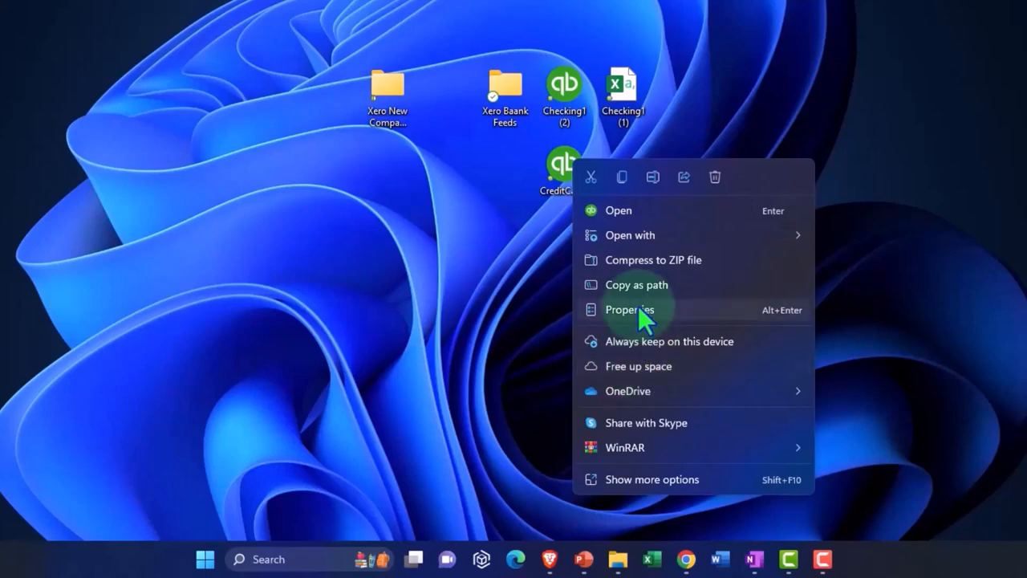
pyautogui.click(630, 310)
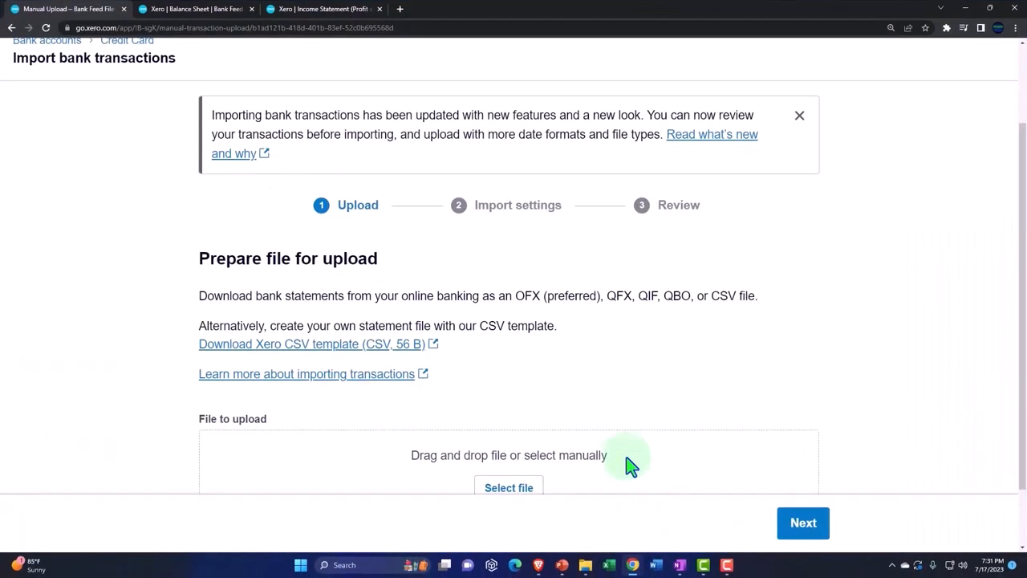
# - Attach CreditCard5.qbo (3.38 KB) from the Desktop as the upload file
pyautogui.scroll(-3)
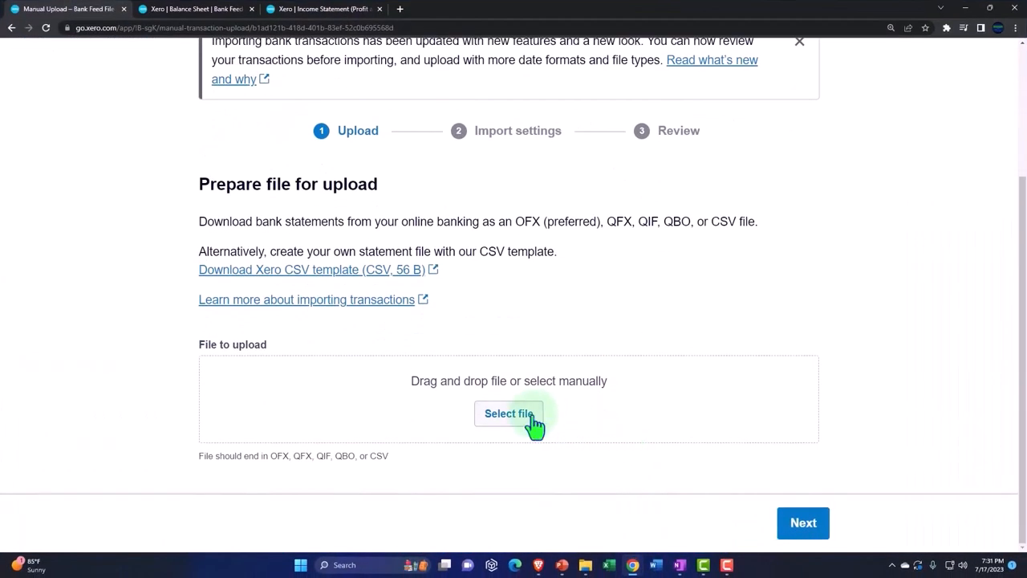
pyautogui.click(509, 413)
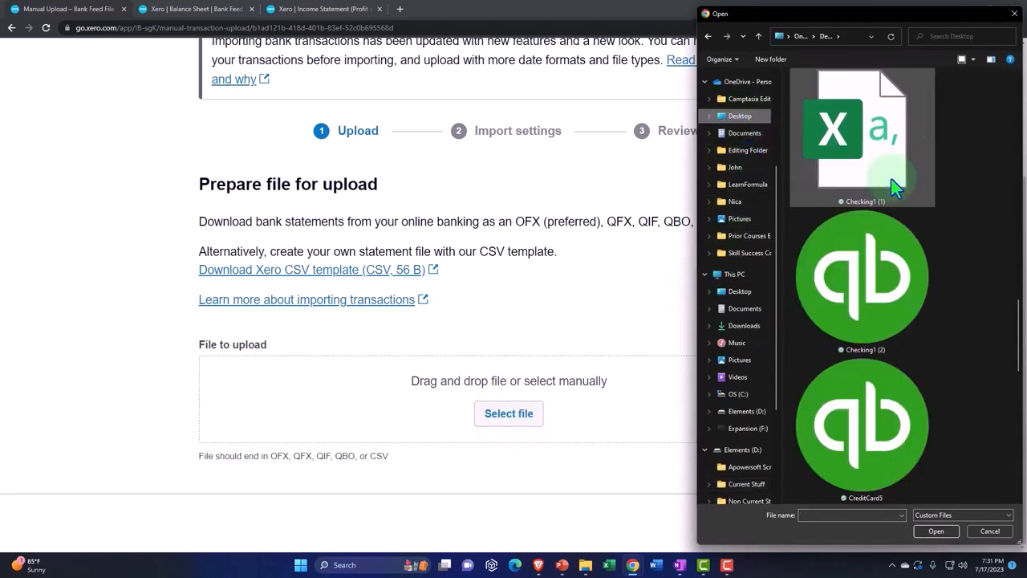
pyautogui.scroll(-3)
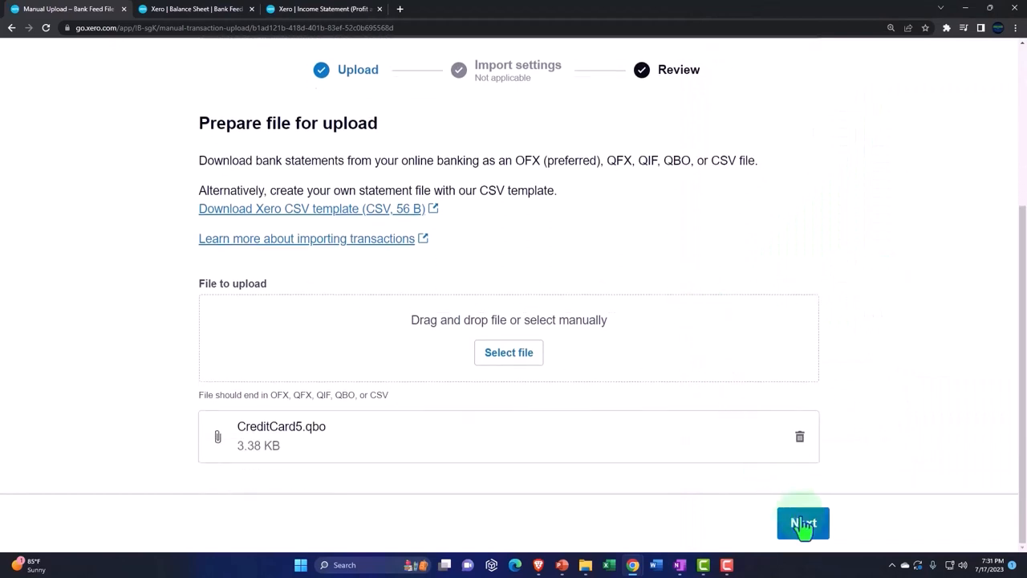
# - Review the 16 Credit Card transactions and complete the import with no duplicates
pyautogui.click(802, 523)
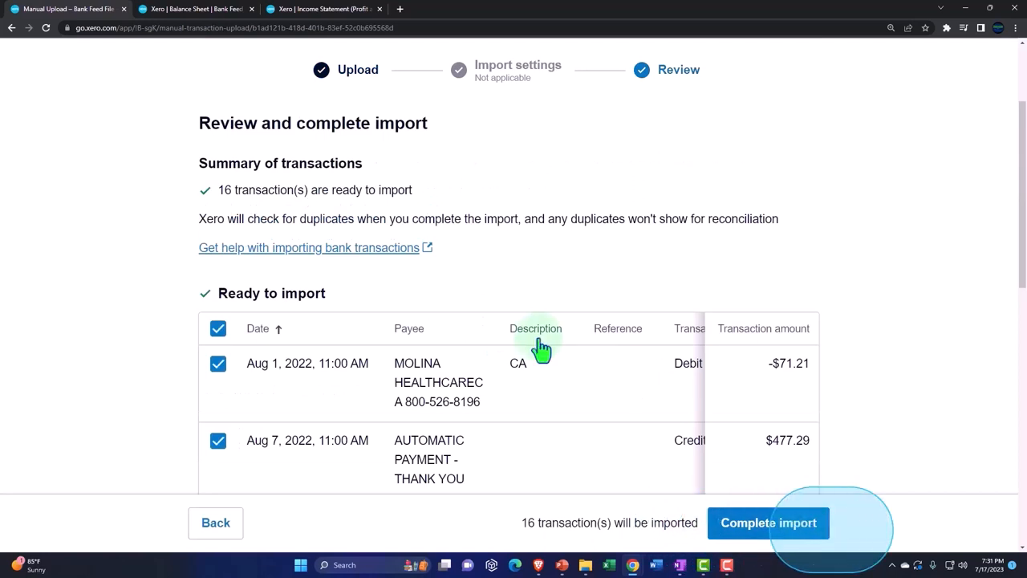
pyautogui.moveTo(164, 285)
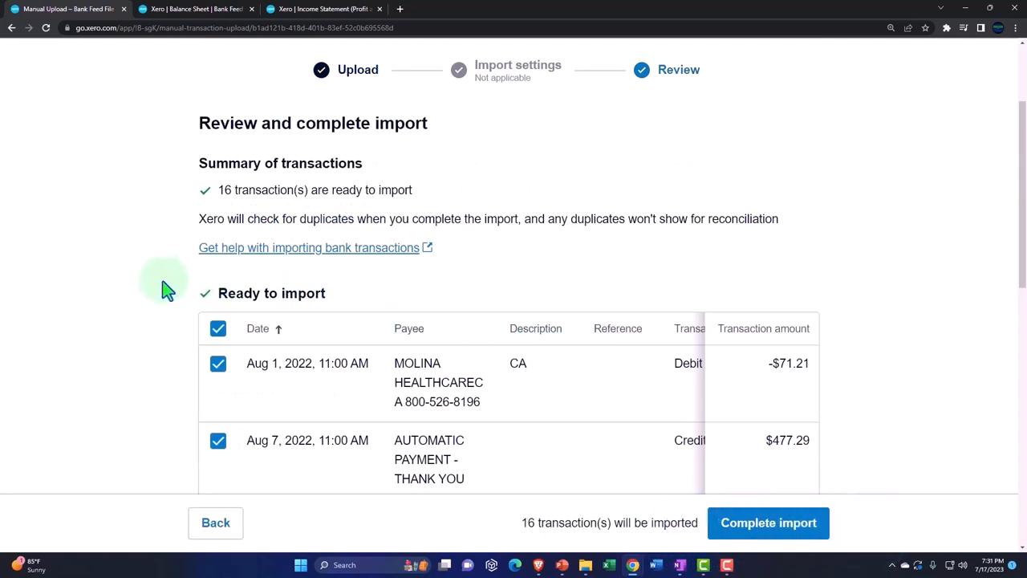
pyautogui.moveTo(167, 224)
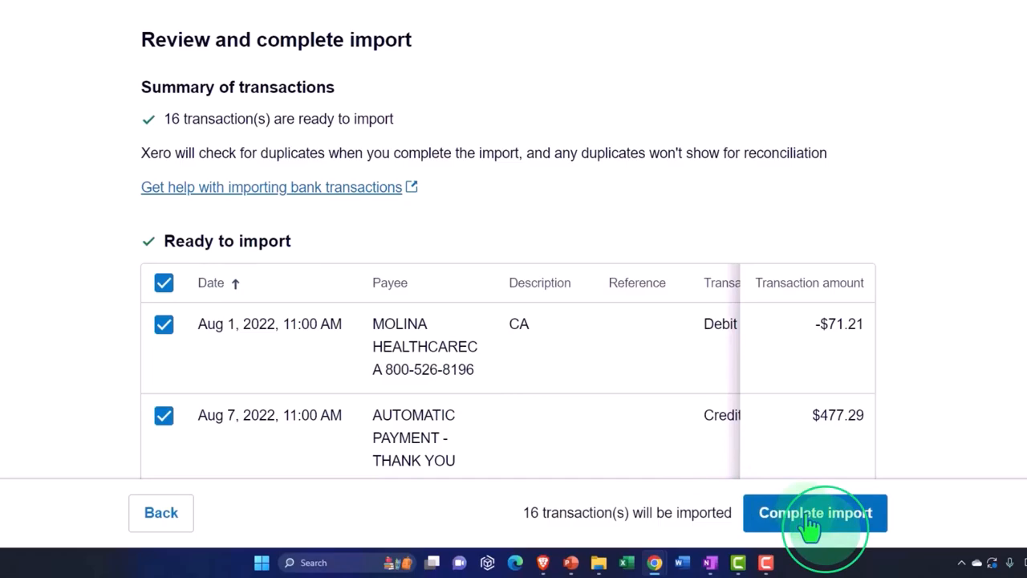
pyautogui.click(815, 512)
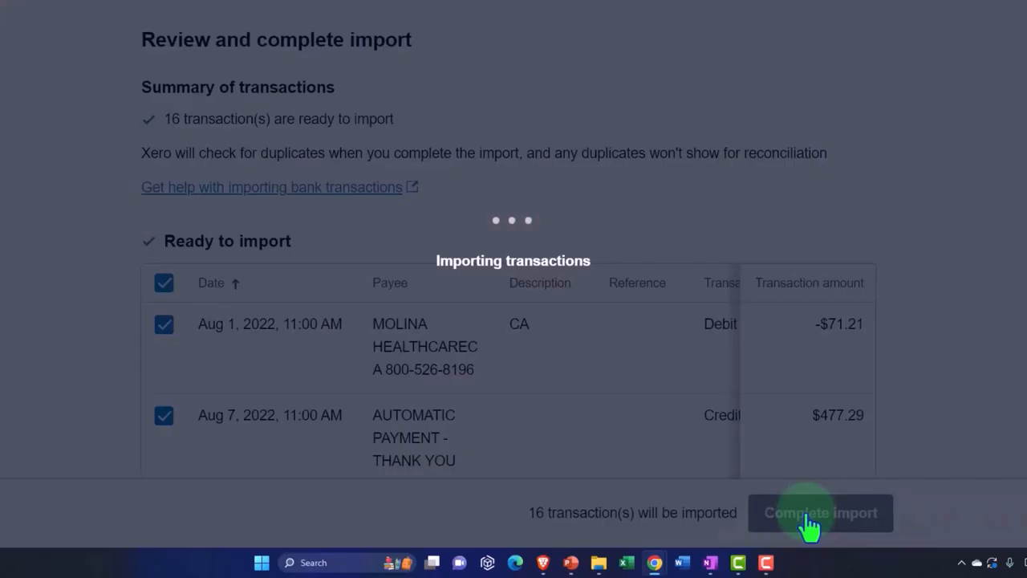
pyautogui.click(819, 513)
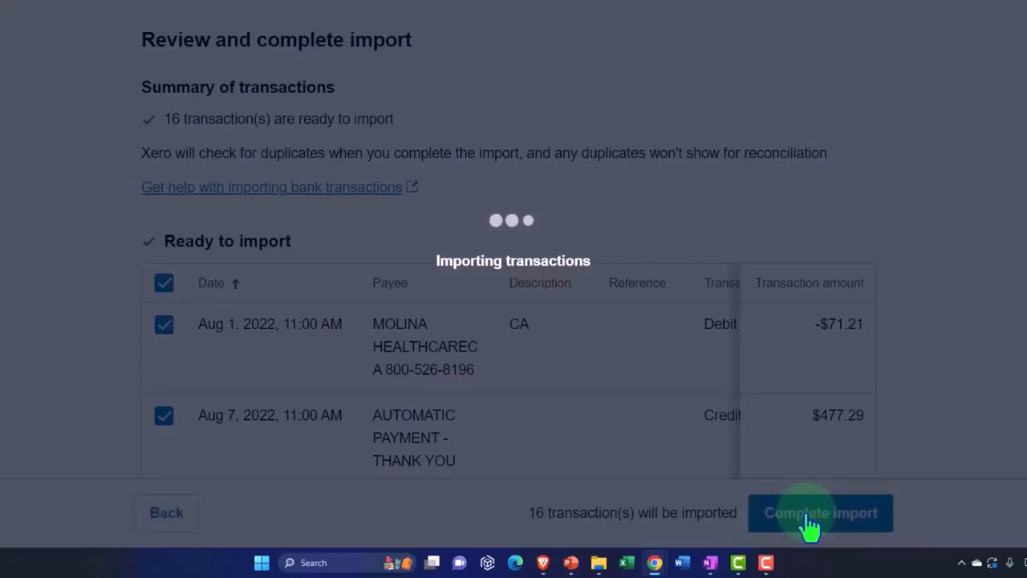
pyautogui.click(819, 511)
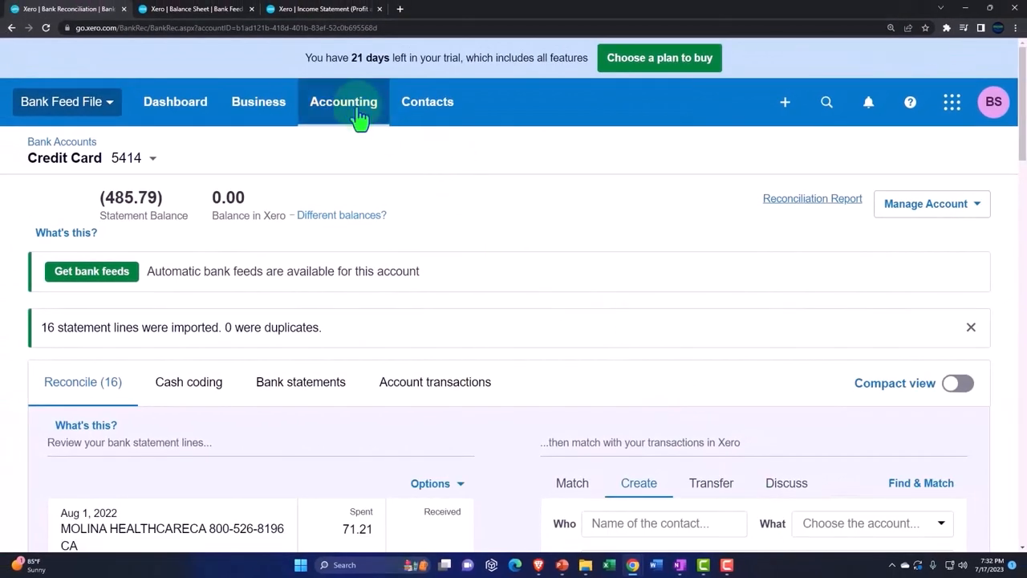
# - Go to Bank accounts and find Credit Card: (485.79) balance, 16 to reconcile
pyautogui.click(344, 101)
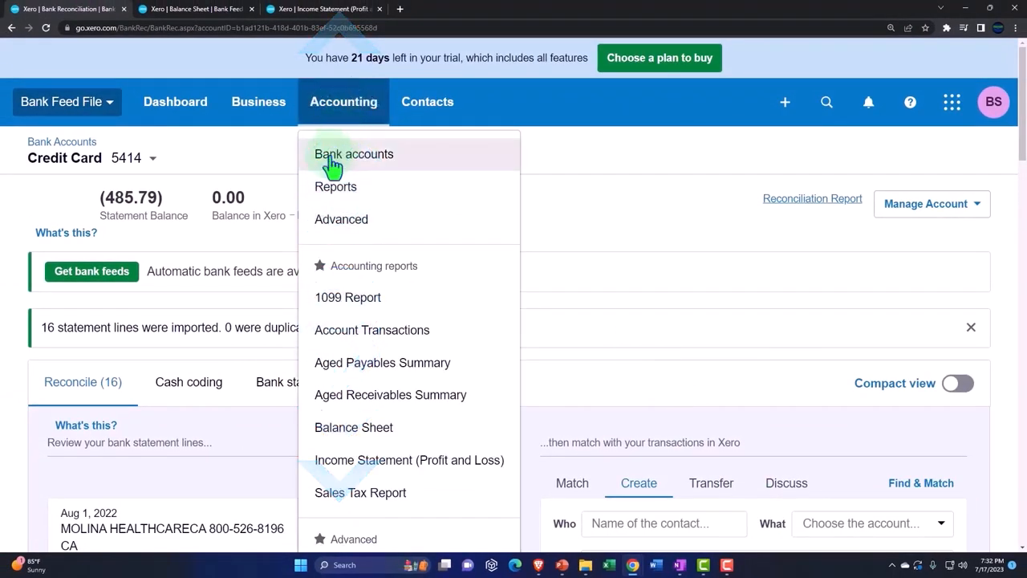
pyautogui.click(353, 153)
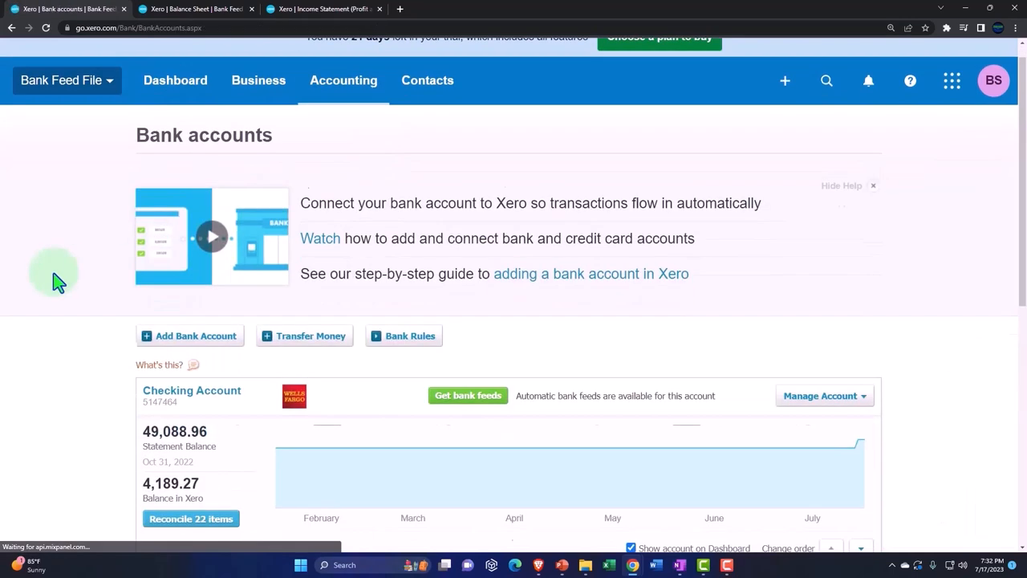
pyautogui.scroll(-3)
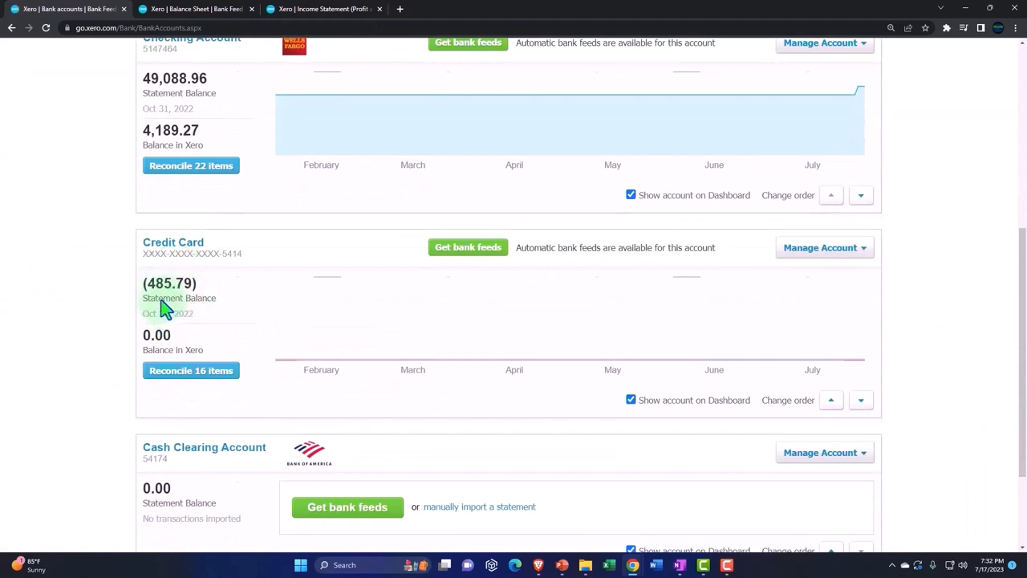
pyautogui.moveTo(182, 313)
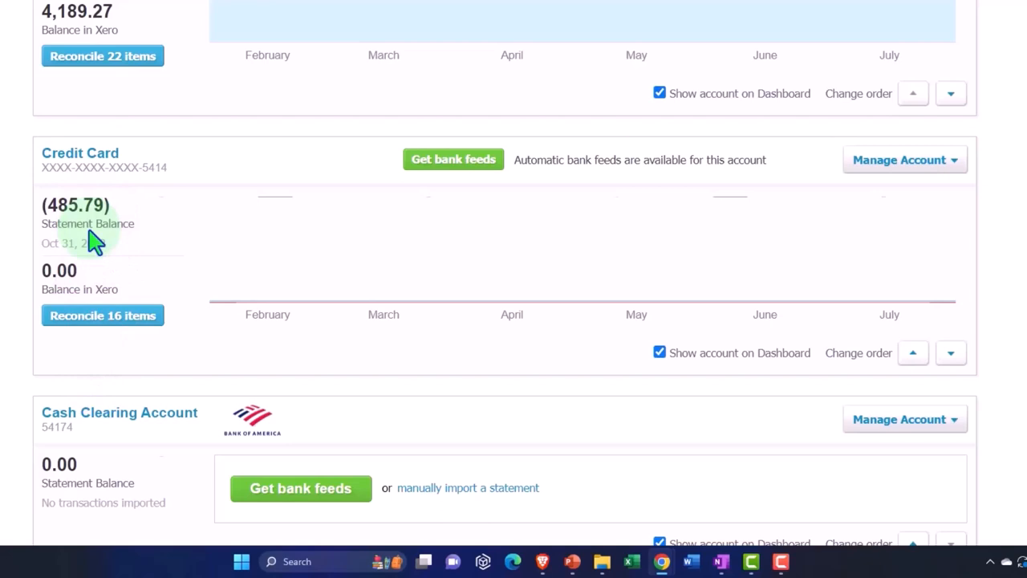
pyautogui.moveTo(919, 172)
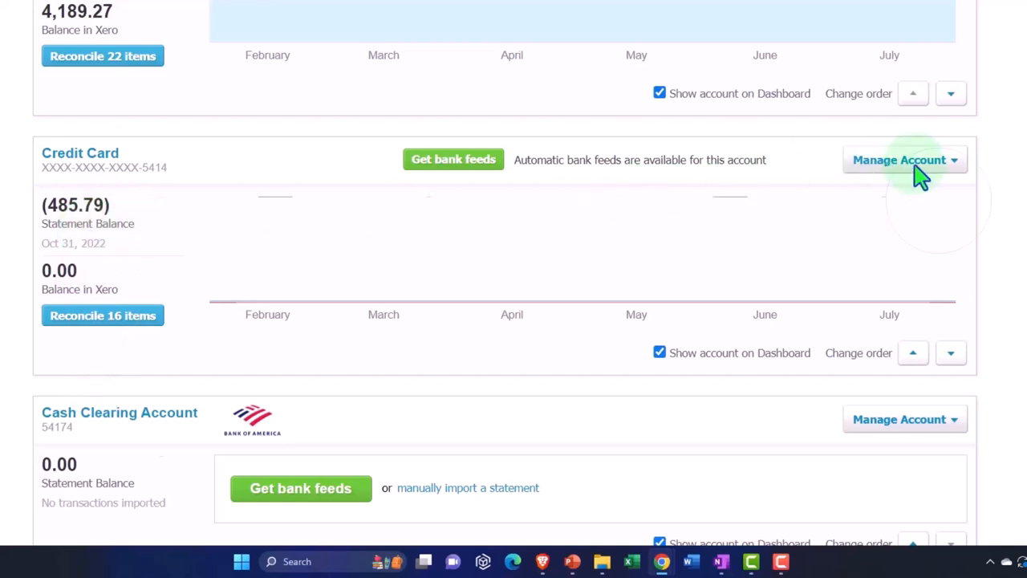
# - Open the Credit Card's Account Transactions view, which shows no transactions
pyautogui.click(898, 160)
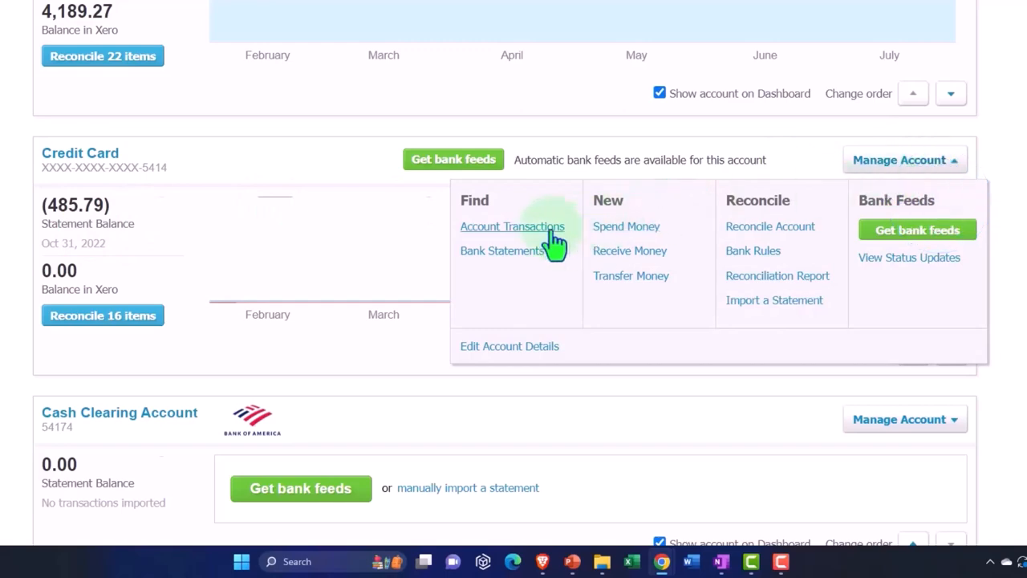
pyautogui.click(512, 226)
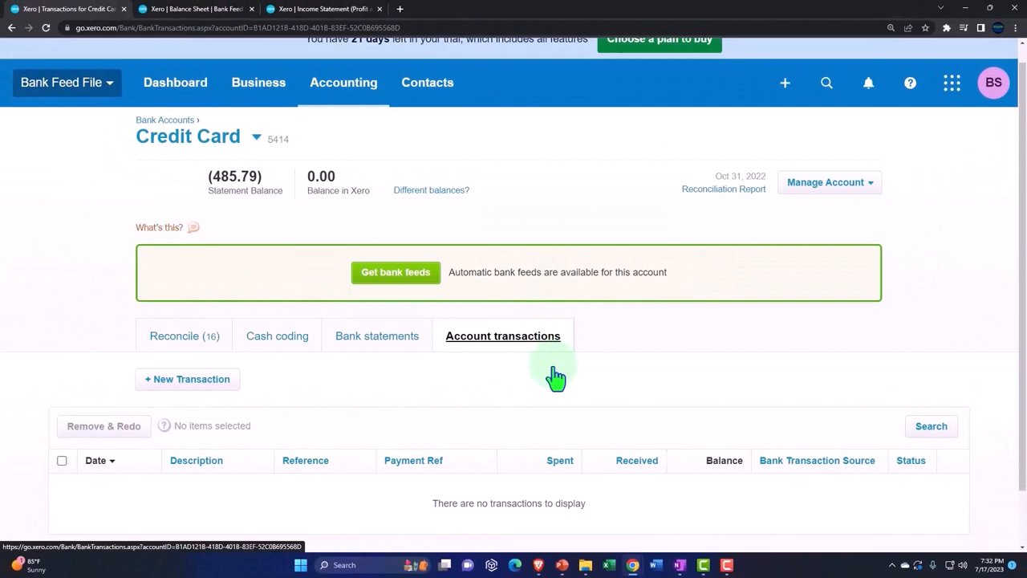
pyautogui.scroll(-3)
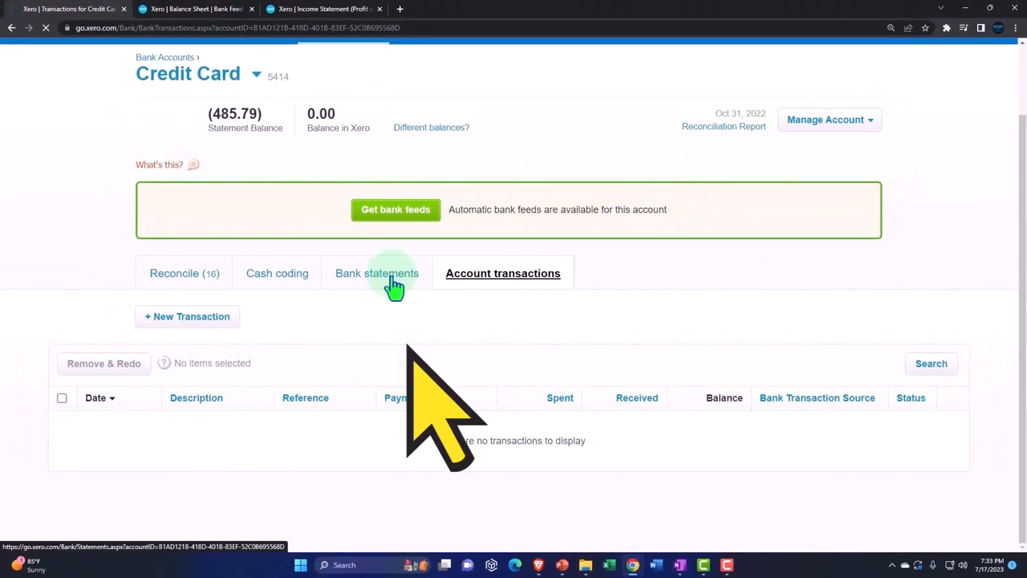
# - View the Credit Card's bank statement lines, then switch to Cash coding for all 16
pyautogui.click(376, 273)
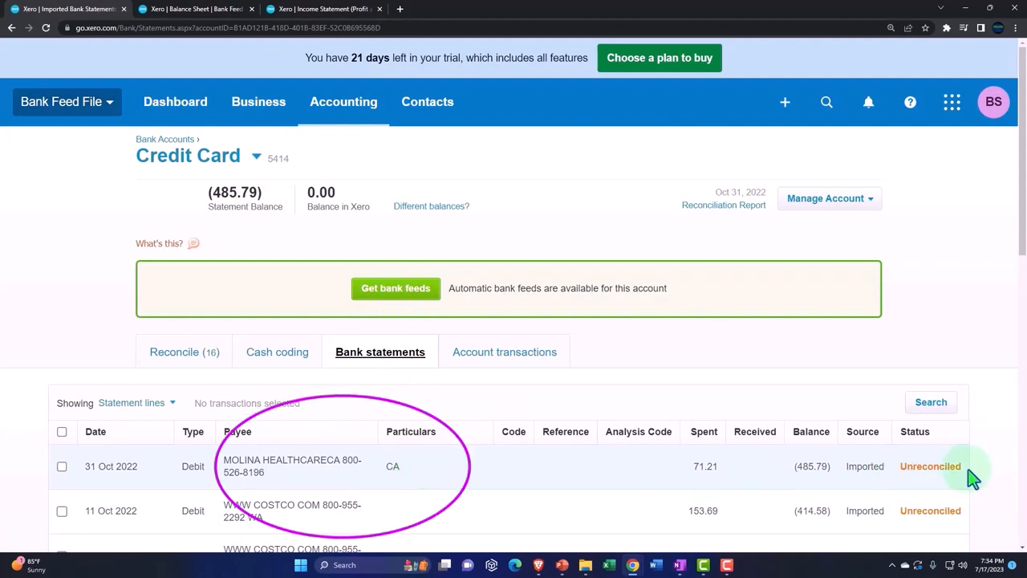
pyautogui.click(276, 352)
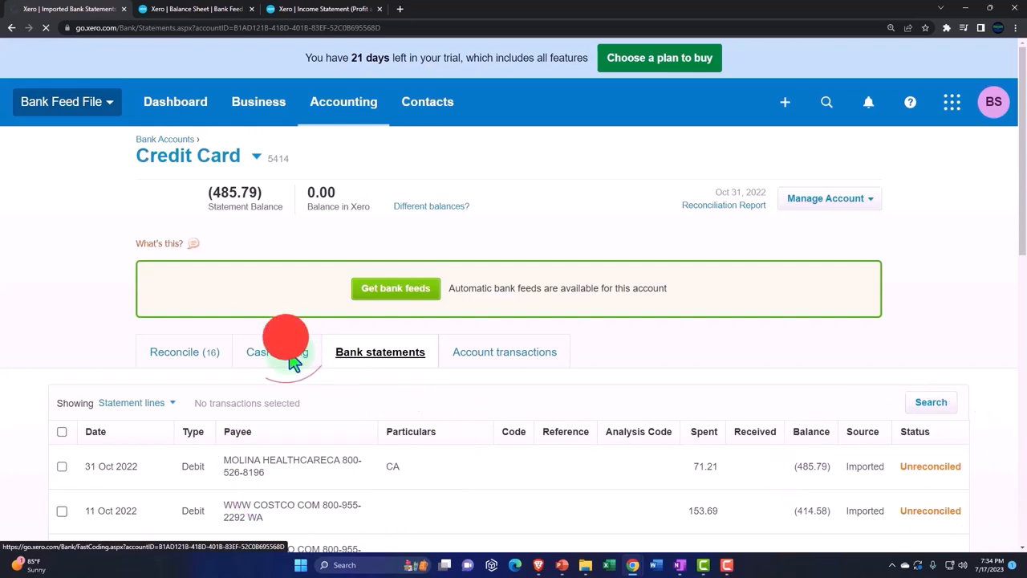
pyautogui.click(279, 351)
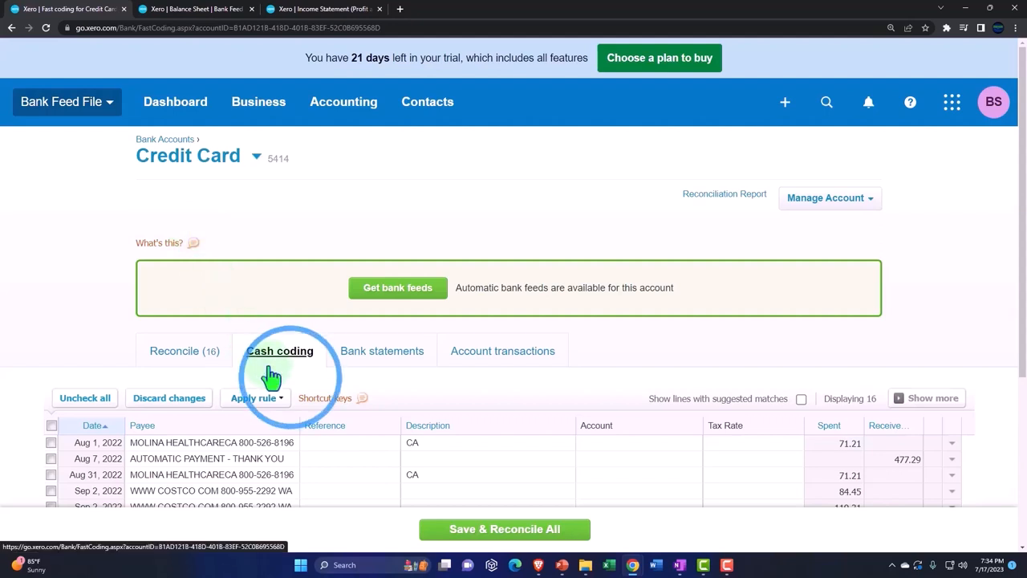
pyautogui.click(279, 351)
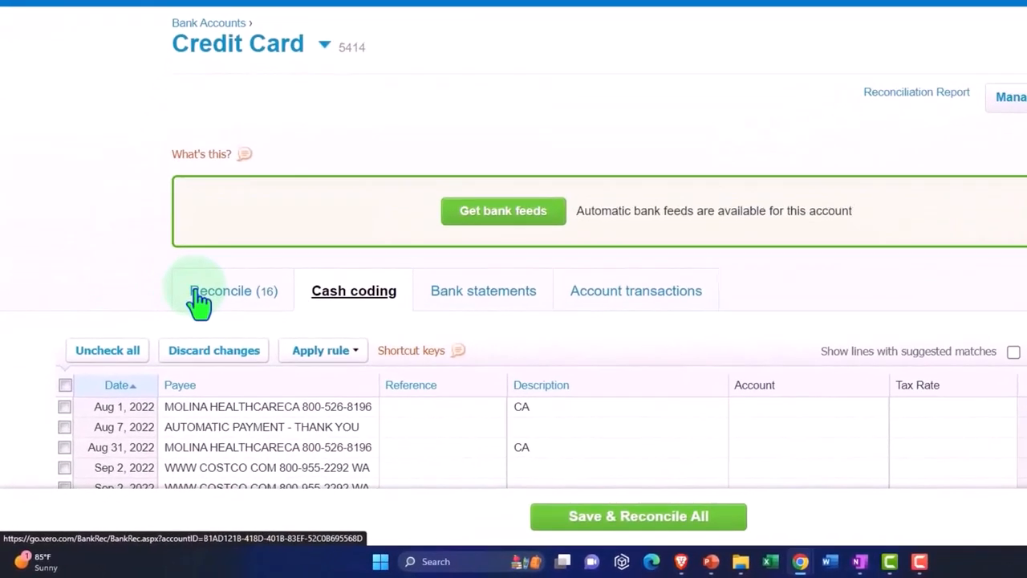
# - Open Reconcile (16) and review the Aug 1 MOLINA HEALTHCARECA 71.21 line's blank Create fields
pyautogui.click(233, 290)
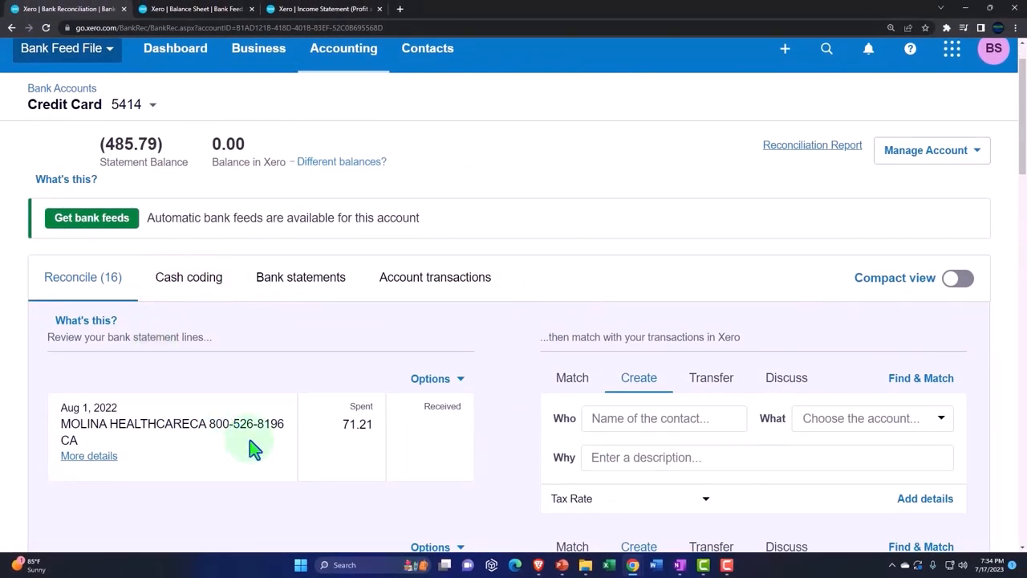
pyautogui.click(255, 441)
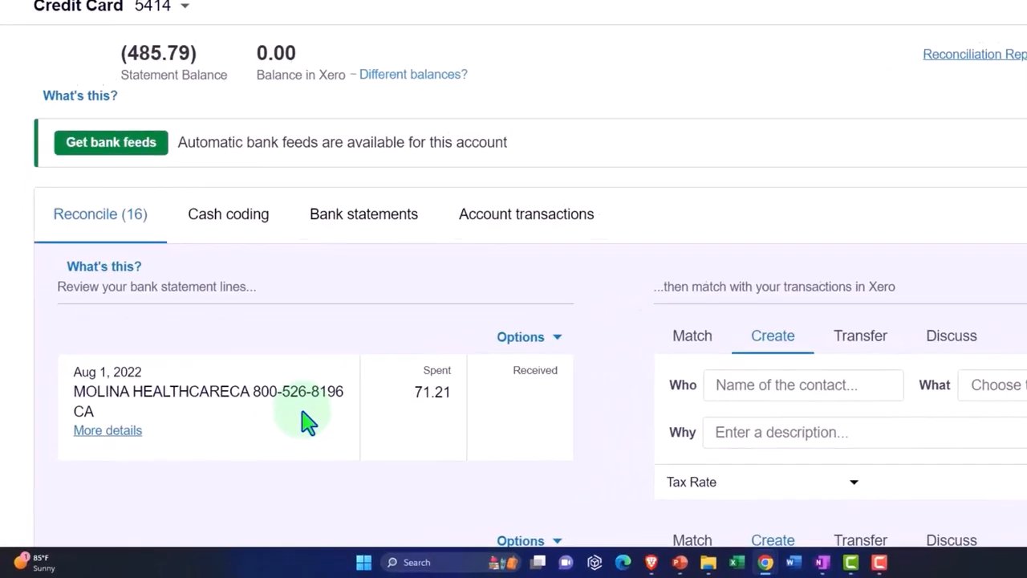
pyautogui.scroll(-3)
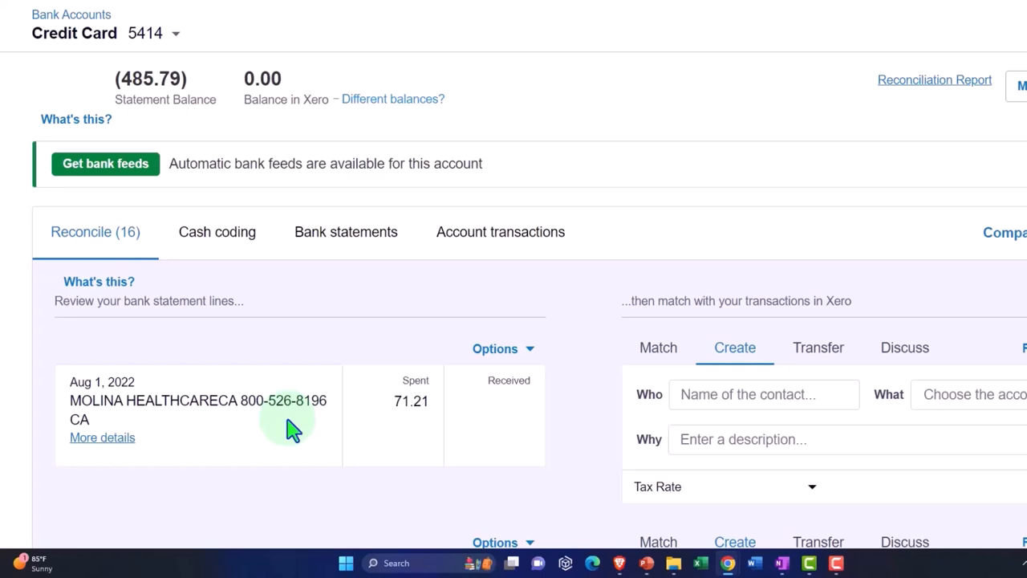
pyautogui.scroll(-3)
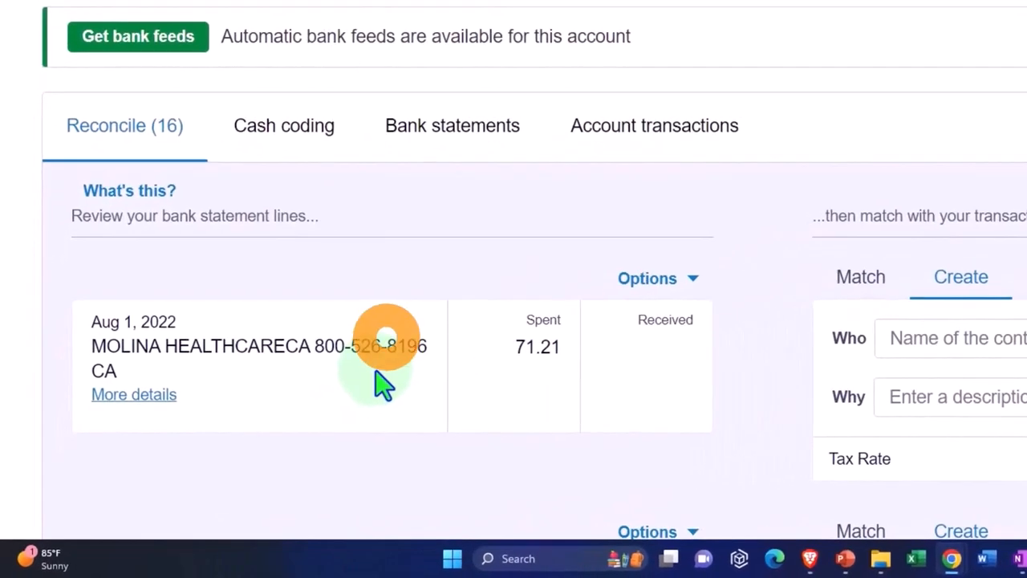
pyautogui.hscroll(3)
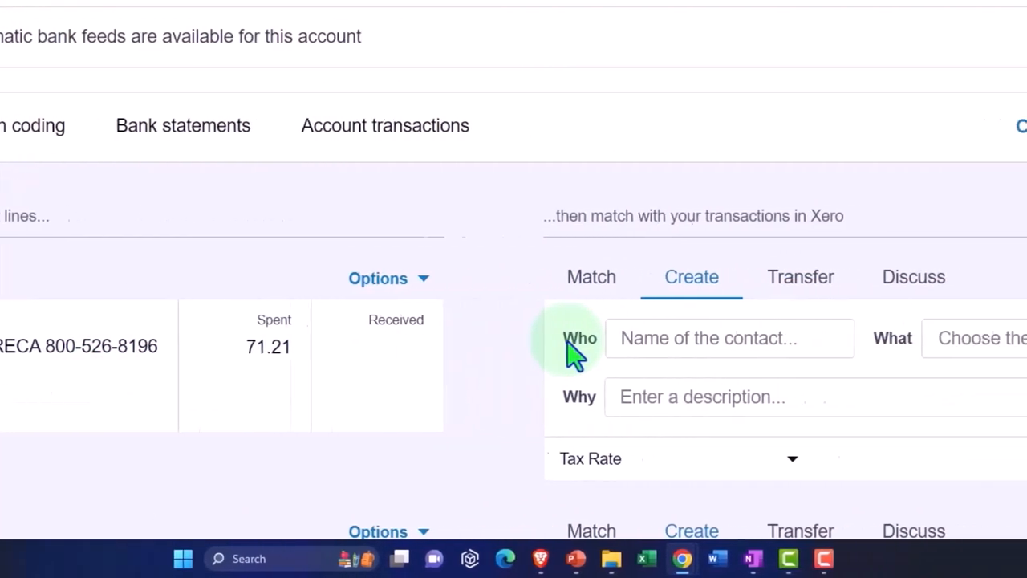